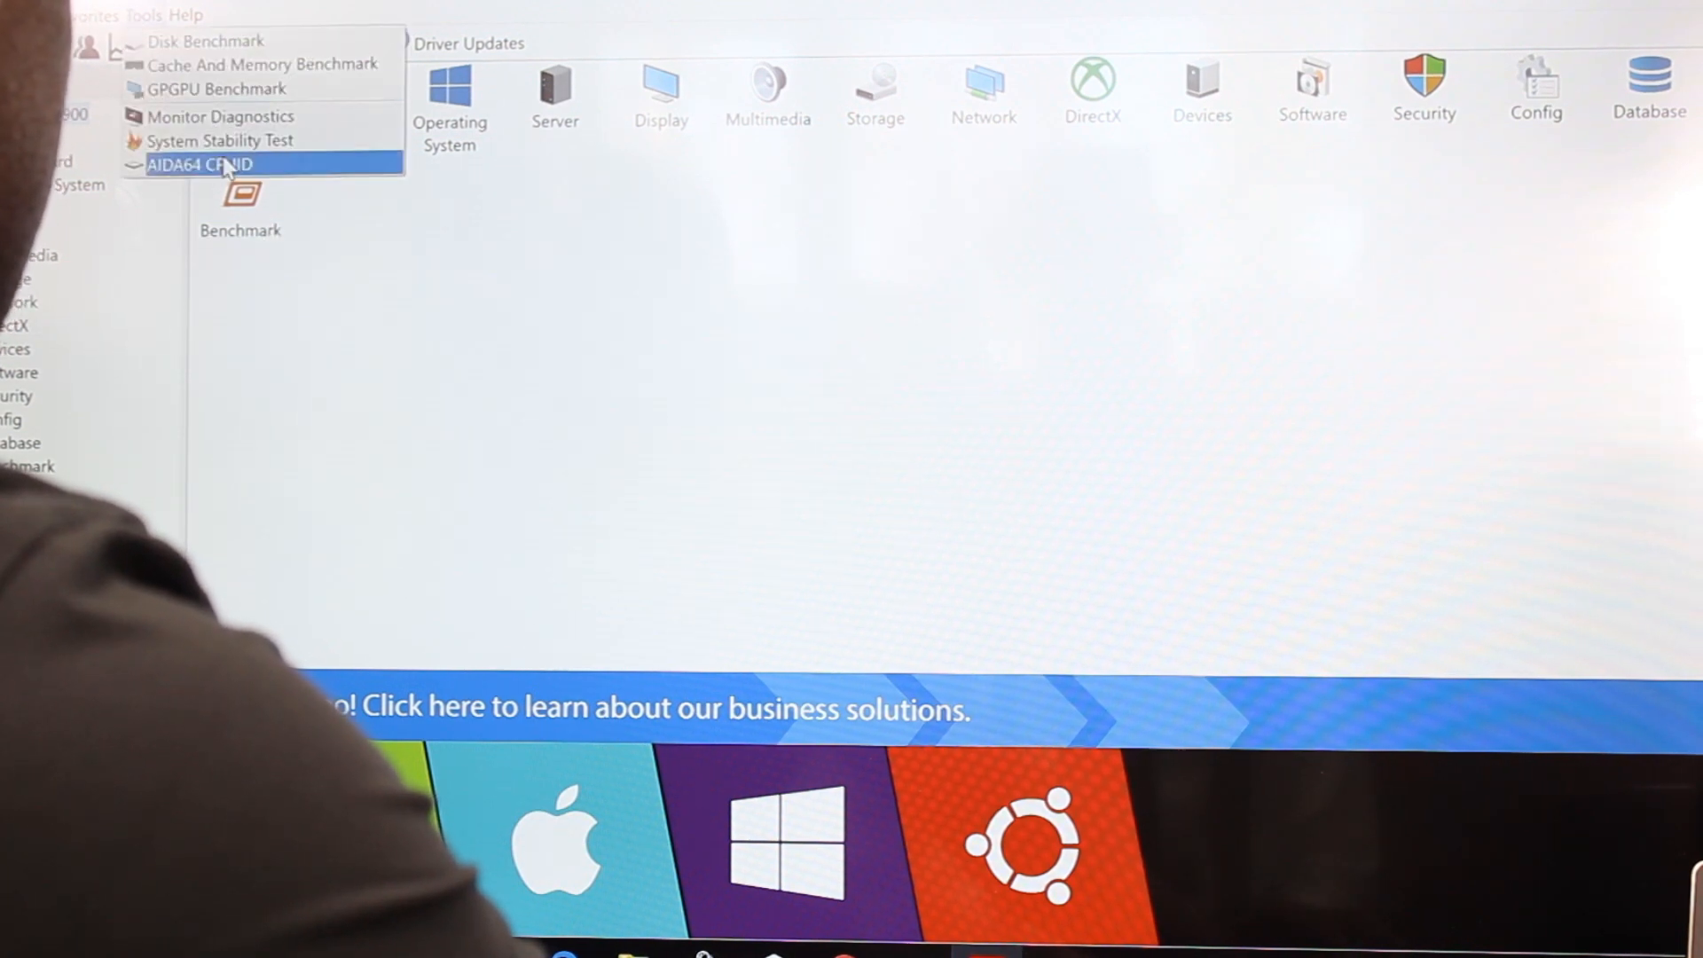
- Open AIDA64's System Stability Test window showing the CPU usage and temperature graphs
{"action": "left_click", "coordinate": [221, 140]}
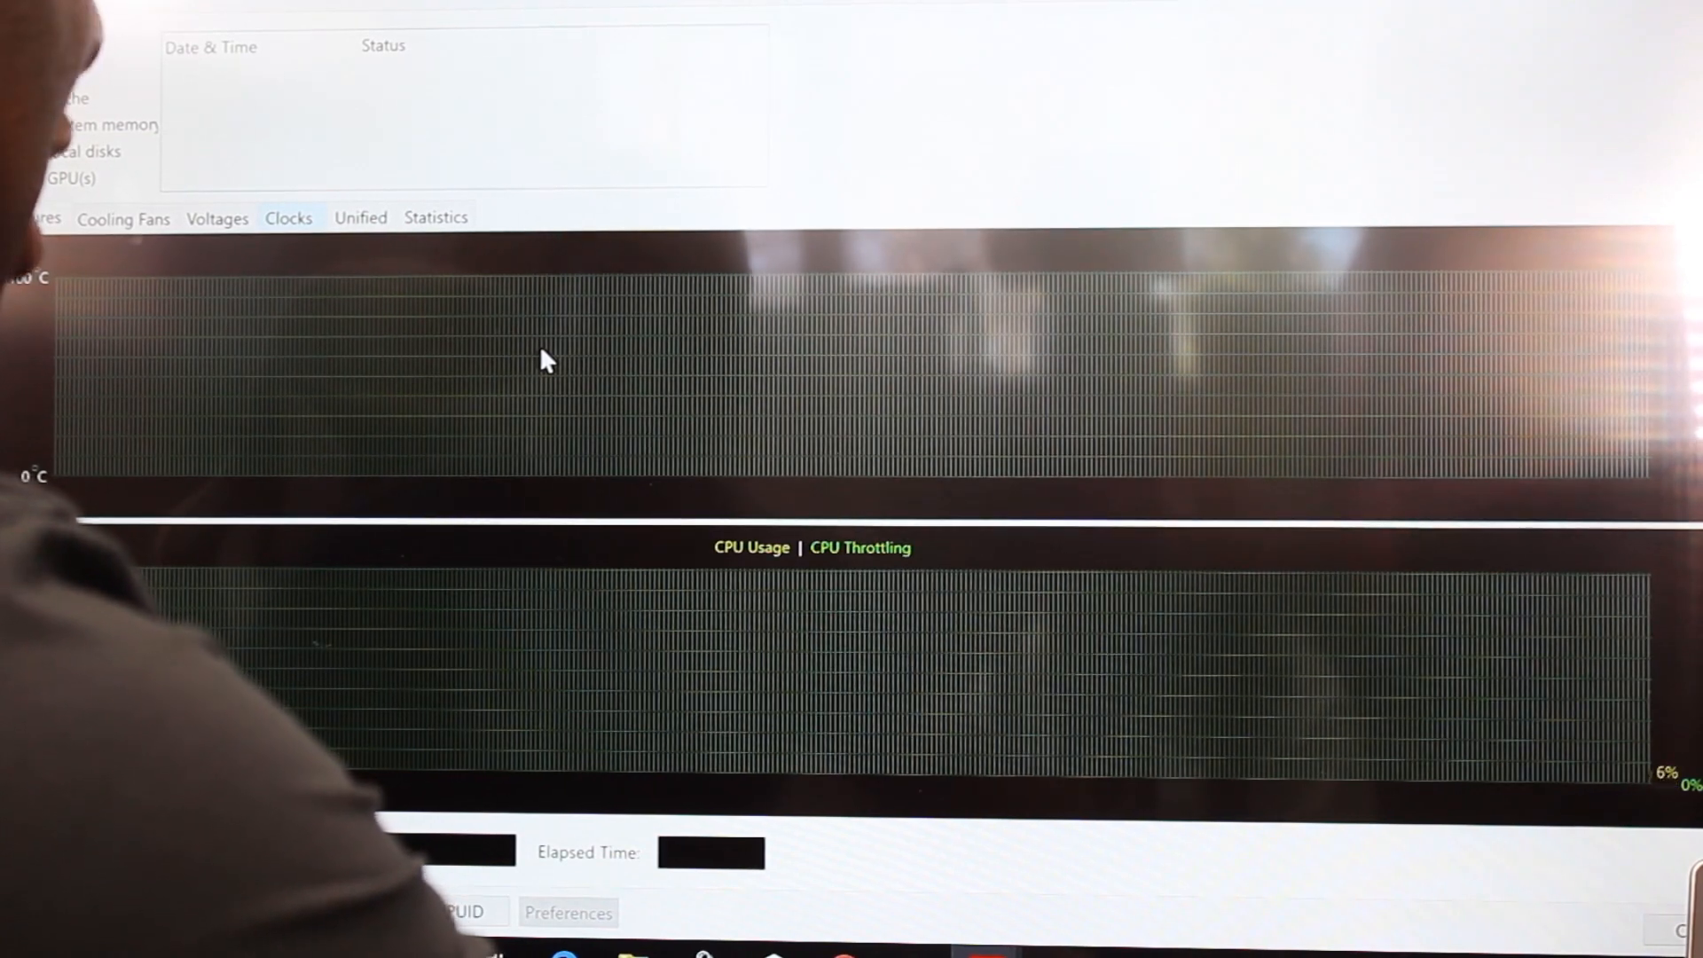